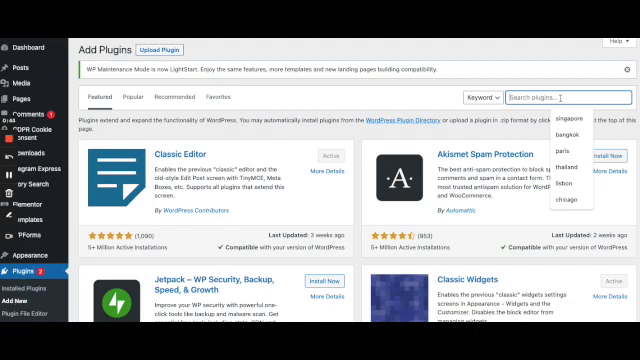
# - Search the plugin directory for 'Elementor'
pyautogui.write('Elem')
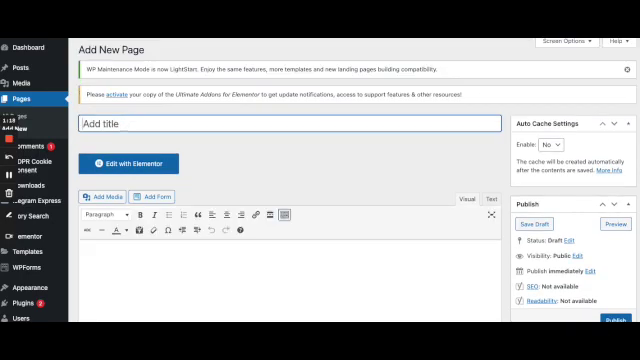
# - Title the new draft page 'Elementor tutorial' and open it with Edit with Elementor
pyautogui.write('Elementor tutorial')
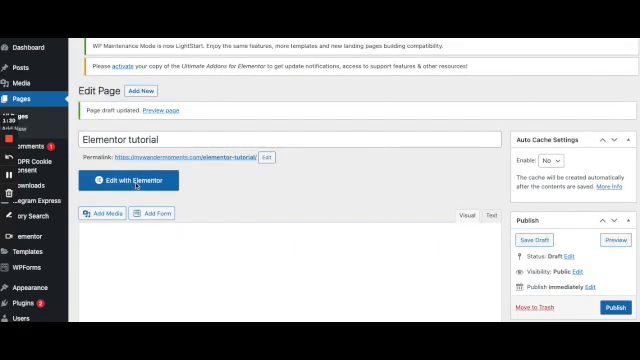
pyautogui.click(132, 180)
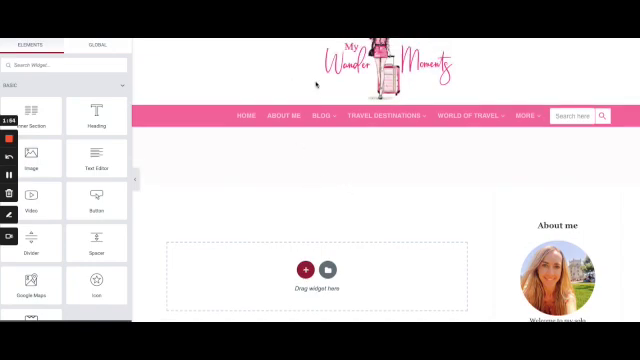
# - Open the template library from the empty section's Add Template folder icon
pyautogui.scroll(-3)
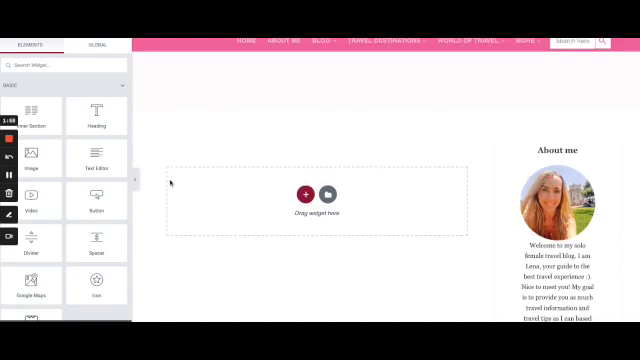
pyautogui.moveTo(324, 84)
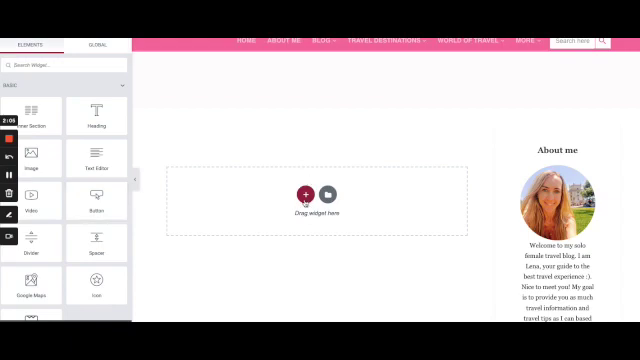
pyautogui.moveTo(304, 226)
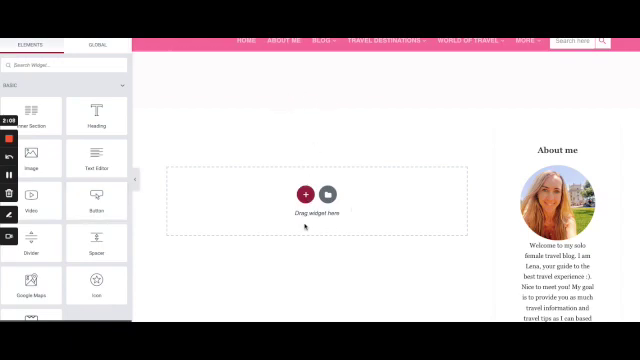
pyautogui.click(296, 196)
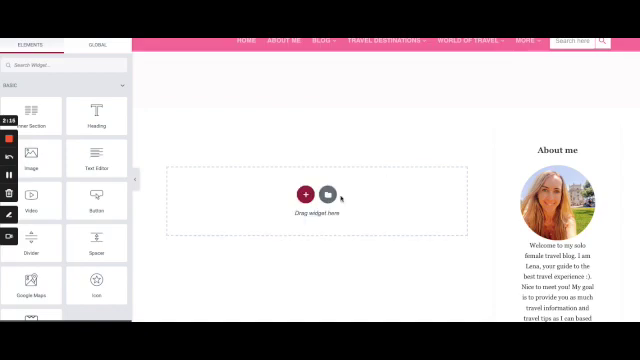
pyautogui.click(330, 196)
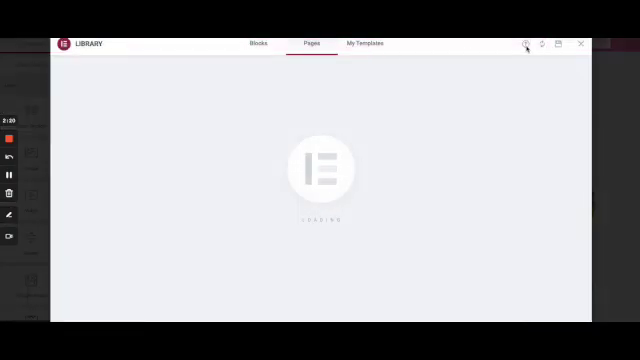
# - Insert a page template from the Pages tab and accept importing its document settings
pyautogui.click(524, 44)
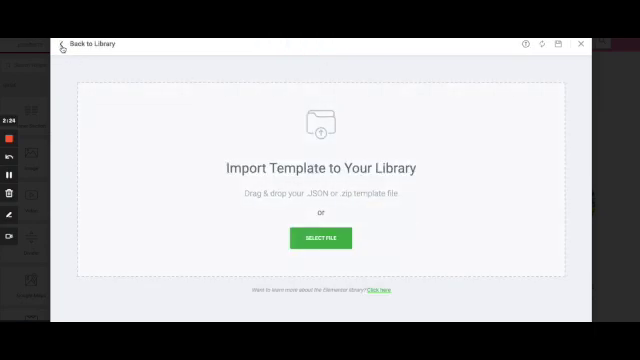
pyautogui.click(88, 44)
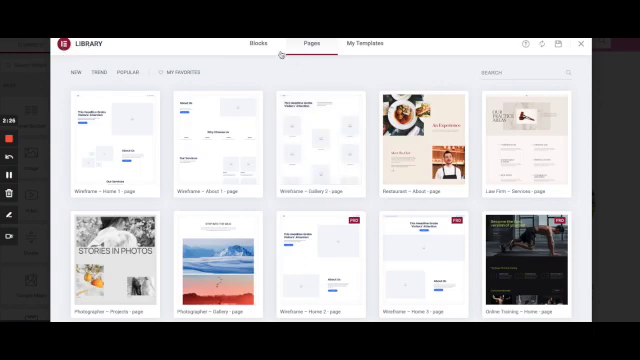
pyautogui.moveTo(220, 136)
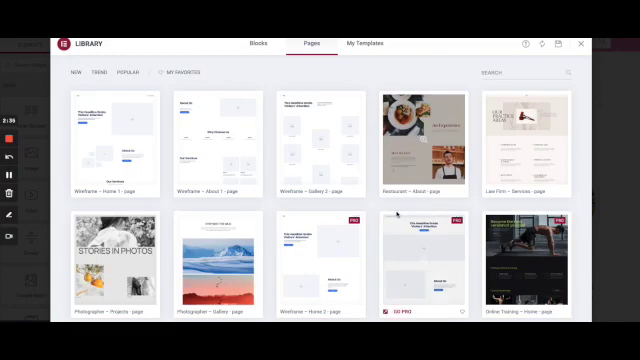
pyautogui.scroll(-3)
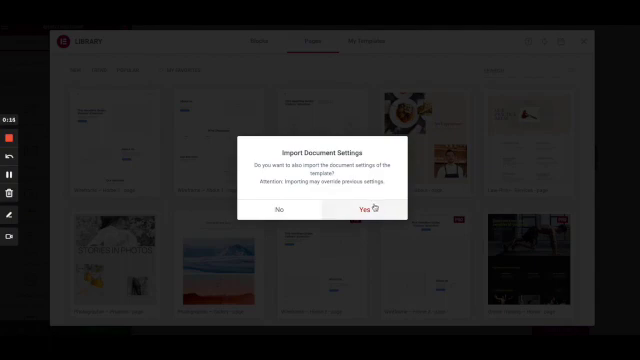
pyautogui.click(364, 210)
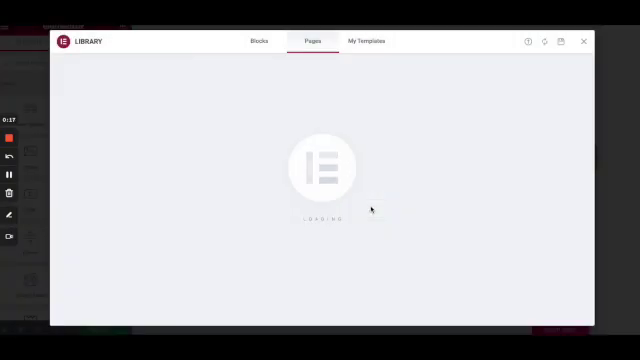
pyautogui.moveTo(248, 184)
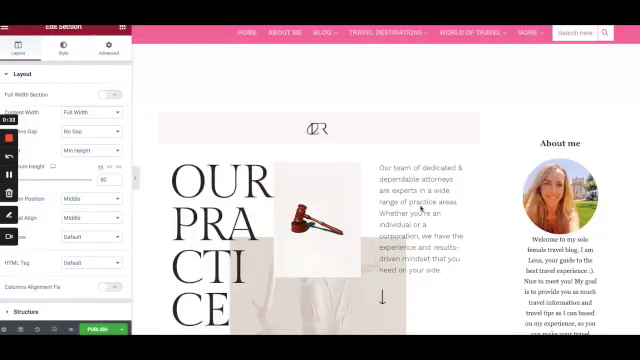
# - Scroll through the loaded law-firm template's practice, attorney and litigation sections and back
pyautogui.scroll(-3)
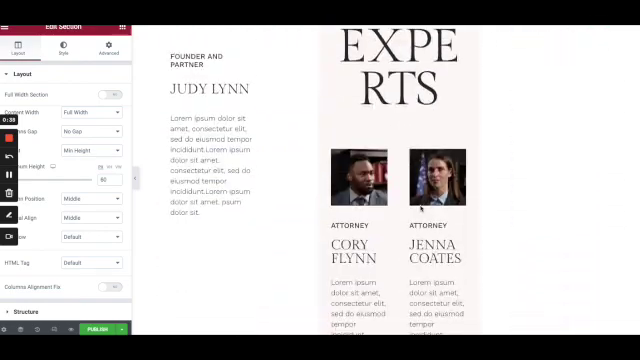
pyautogui.scroll(-3)
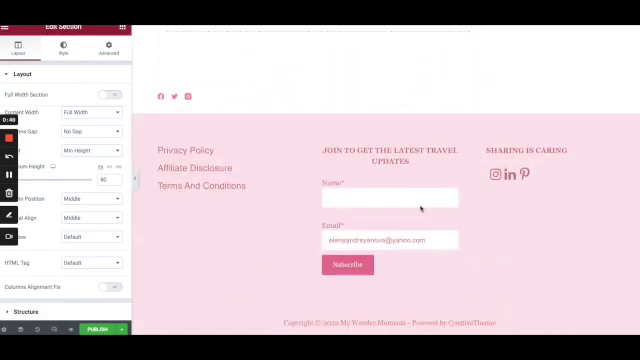
pyautogui.scroll(3)
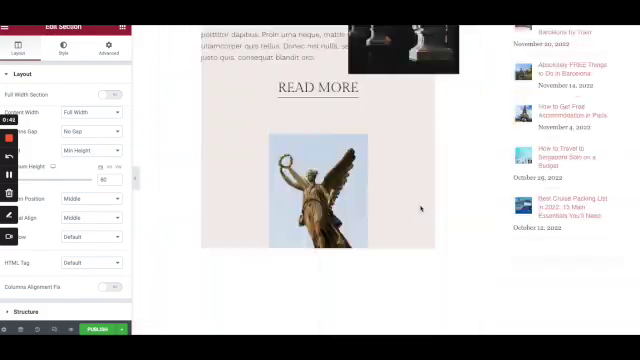
pyautogui.scroll(3)
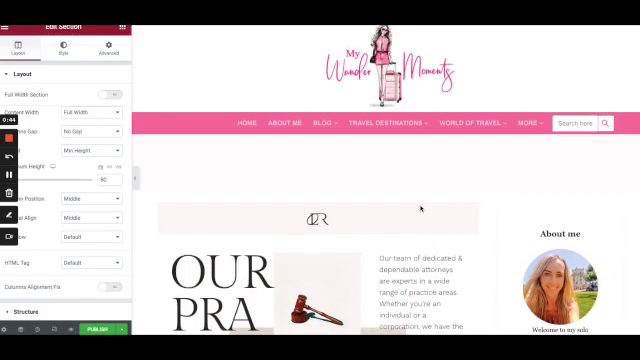
pyautogui.scroll(-3)
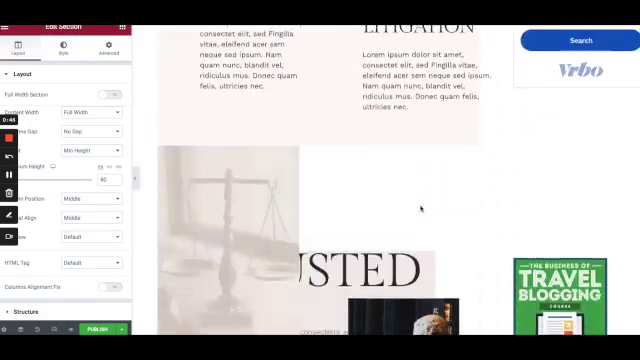
pyautogui.scroll(3)
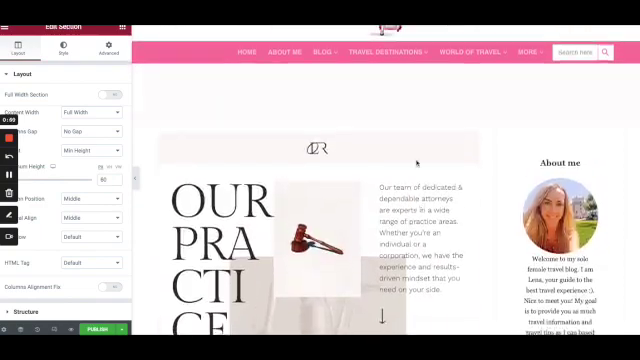
# - Return to the widgets grid and review the template's client testimonial section
pyautogui.click(318, 148)
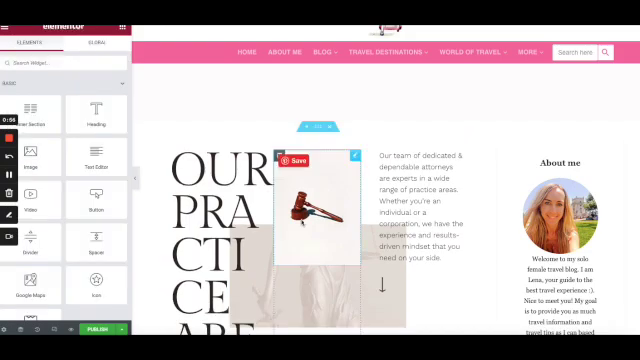
pyautogui.scroll(-3)
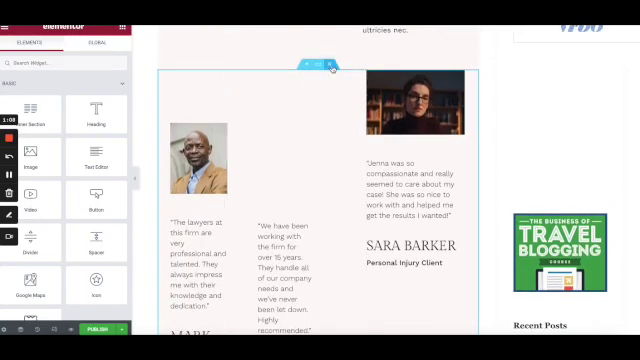
pyautogui.scroll(3)
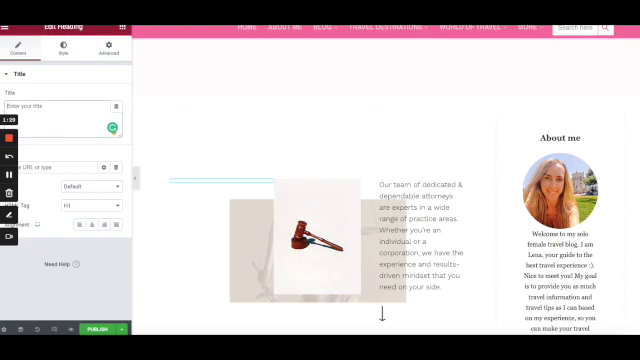
# - Change the intro heading to 'Hello. This is our Elementor tutorial' and set its HTML tag
pyautogui.write('H')
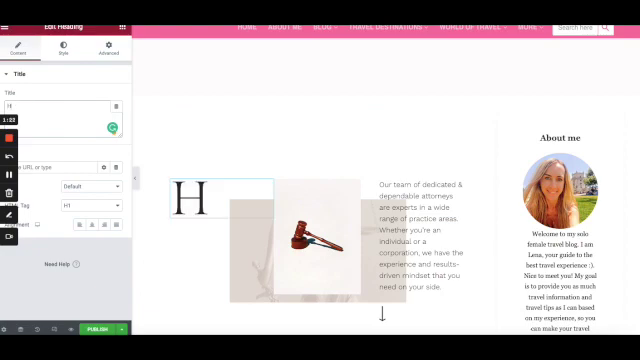
pyautogui.write('Hello.')
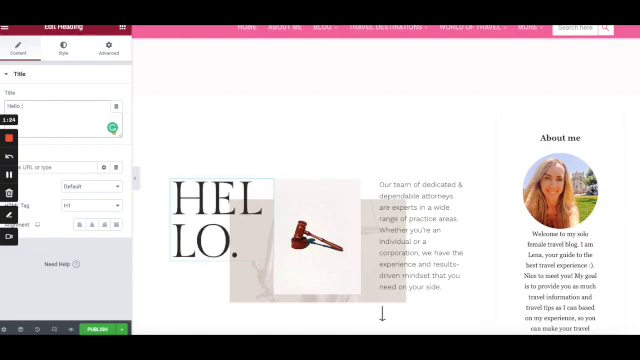
pyautogui.write('T')
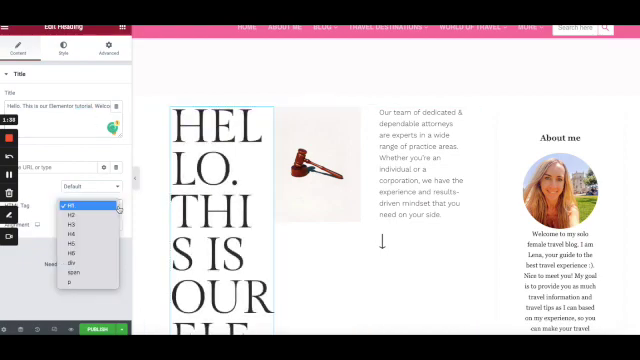
pyautogui.moveTo(76, 284)
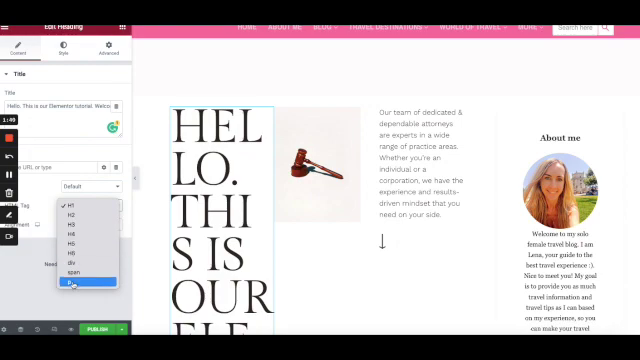
pyautogui.click(84, 284)
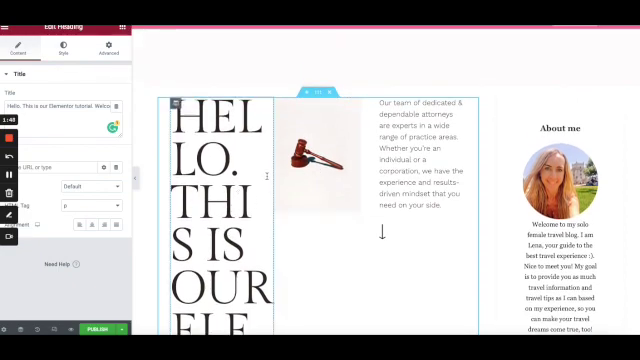
pyautogui.click(304, 160)
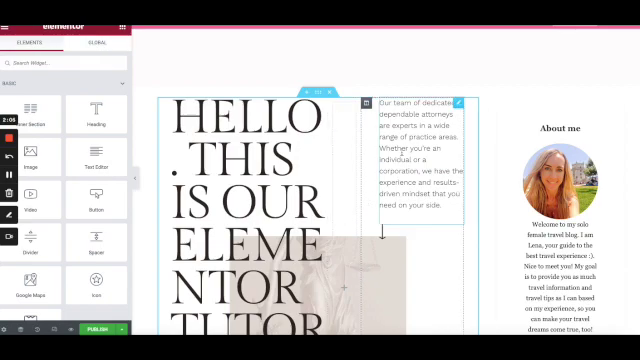
# - Delete the gavel image and paragraph beside the heading, leaving the right column empty with its settings shown
pyautogui.click(416, 156)
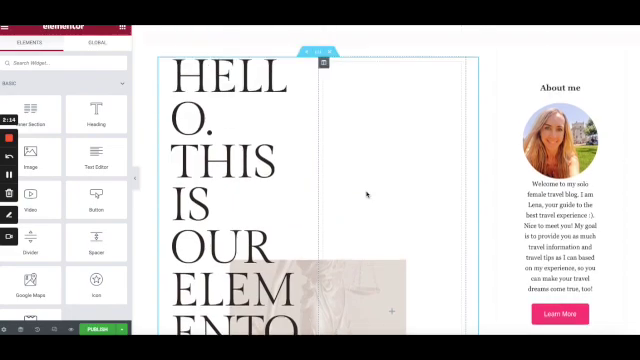
pyautogui.scroll(-3)
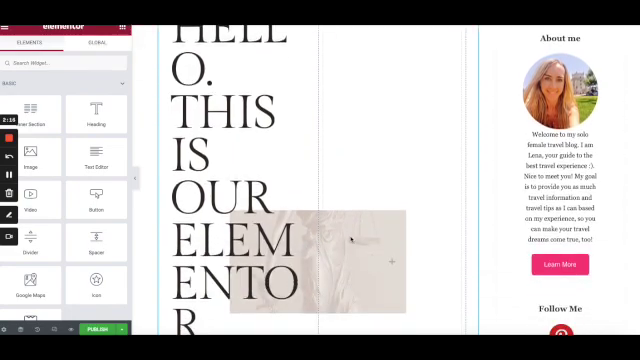
pyautogui.scroll(3)
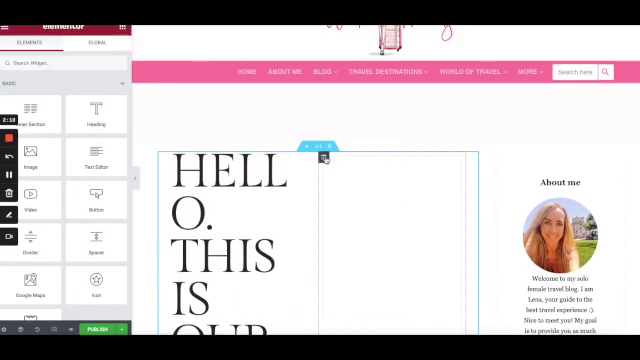
pyautogui.click(316, 160)
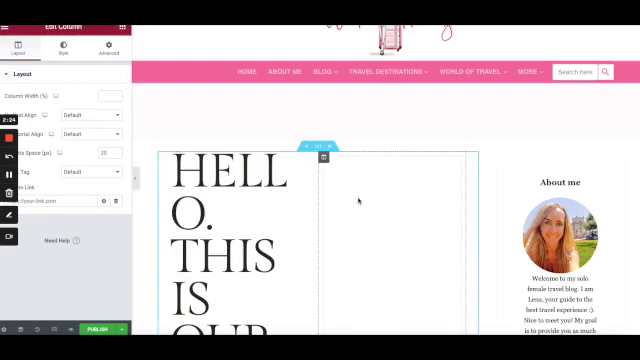
pyautogui.scroll(-3)
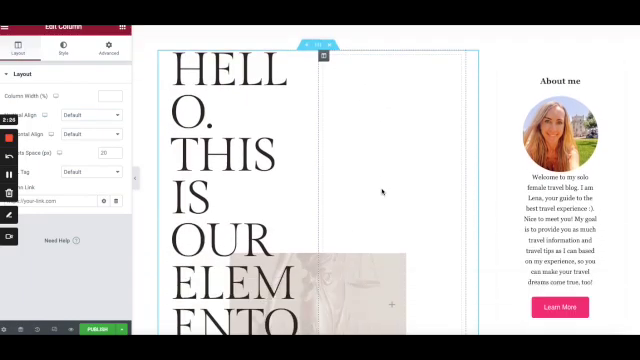
pyautogui.scroll(-3)
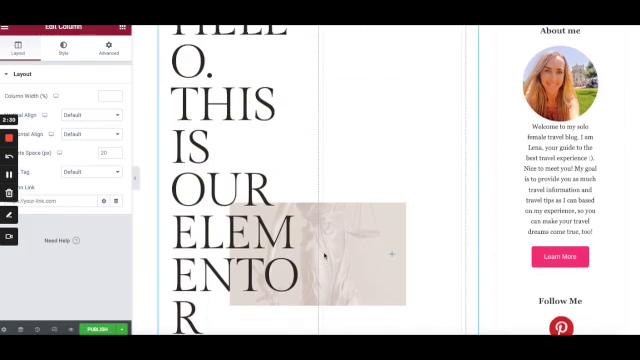
pyautogui.scroll(3)
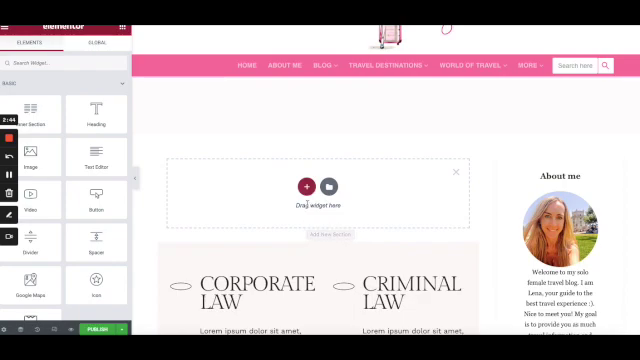
# - Add a one-column section with an Image widget, set its Link option and go to Choose Image
pyautogui.click(308, 188)
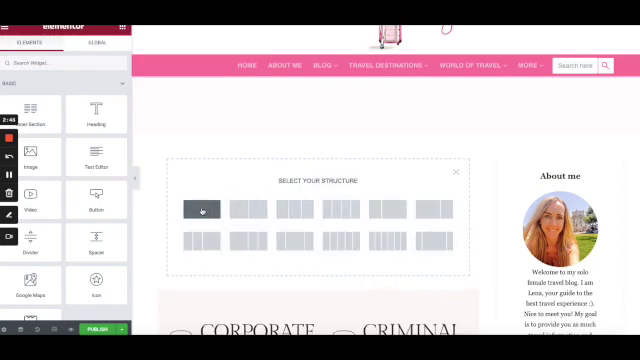
pyautogui.click(204, 212)
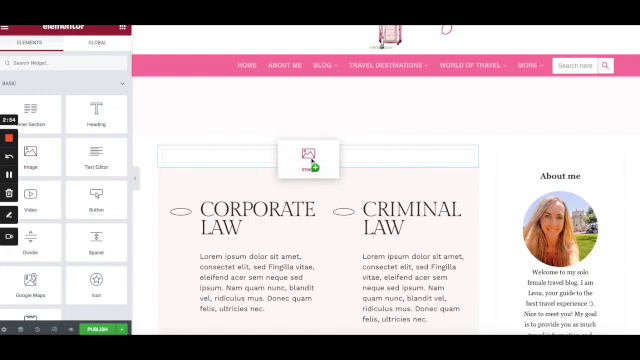
pyautogui.click(310, 156)
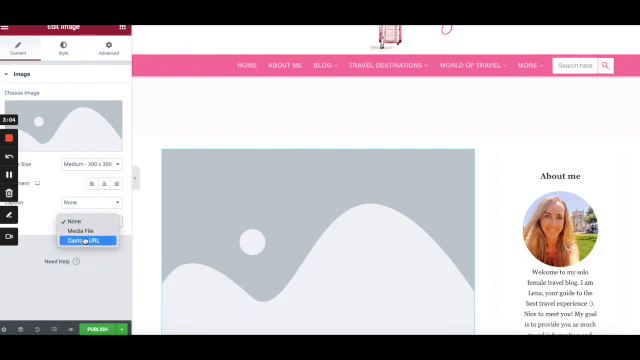
pyautogui.click(80, 240)
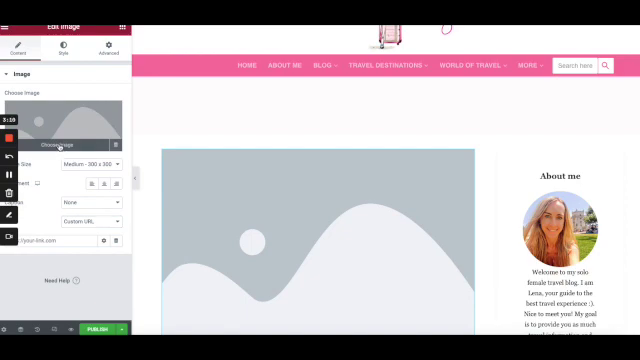
pyautogui.click(76, 138)
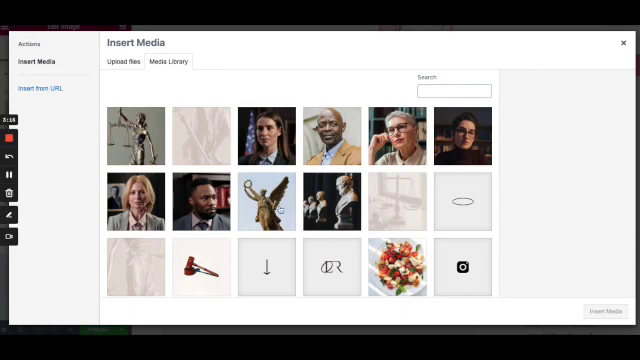
# - Select the pear photograph from the Media Library with alt text and title 'Pear'
pyautogui.scroll(-3)
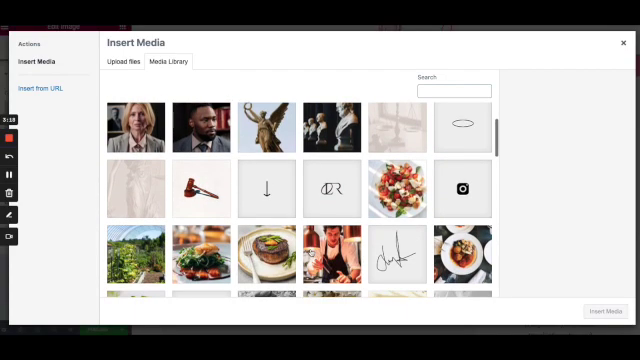
pyautogui.scroll(-3)
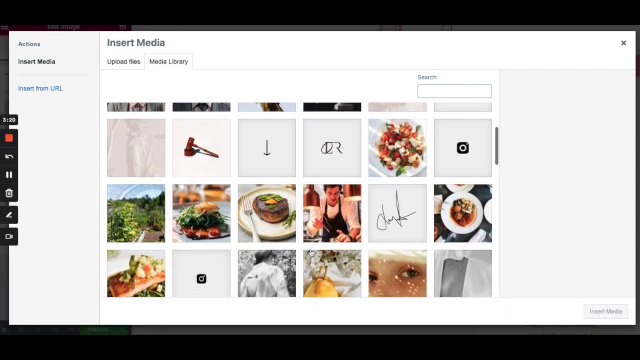
pyautogui.scroll(-3)
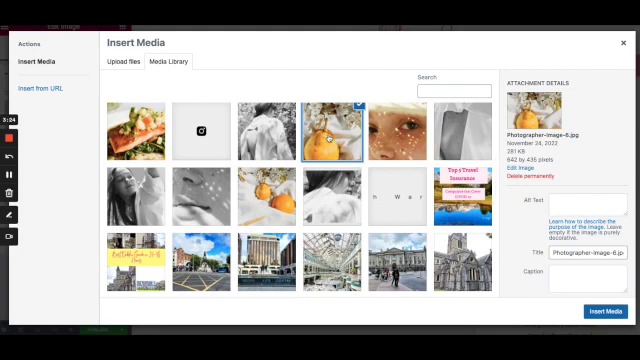
pyautogui.click(580, 206)
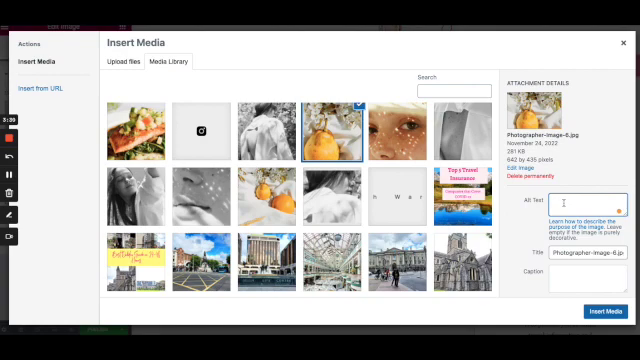
pyautogui.write('Pear')
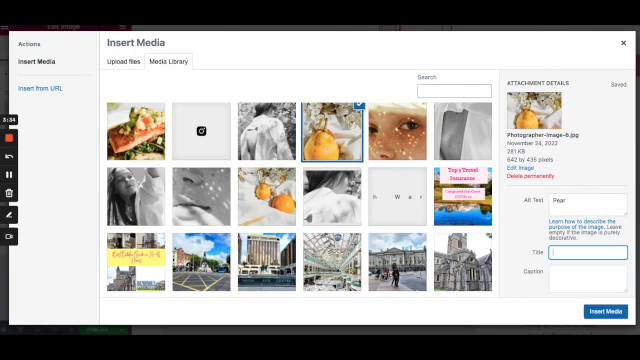
pyautogui.write('Pear')
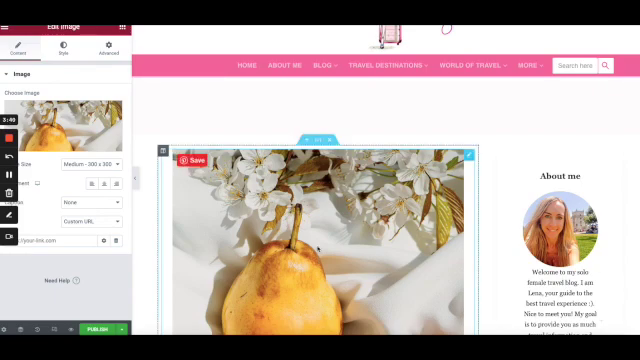
pyautogui.scroll(-3)
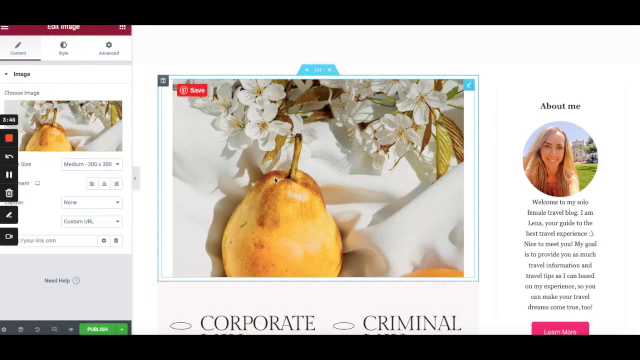
pyautogui.scroll(-3)
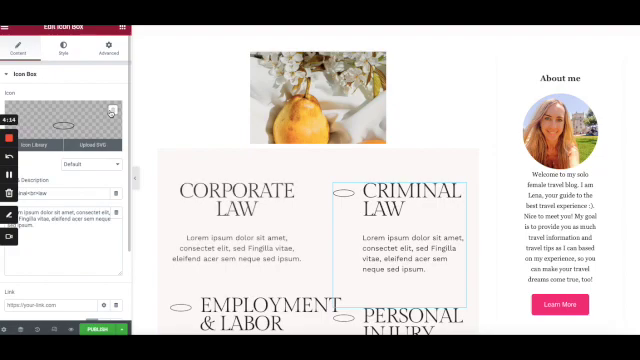
pyautogui.scroll(-3)
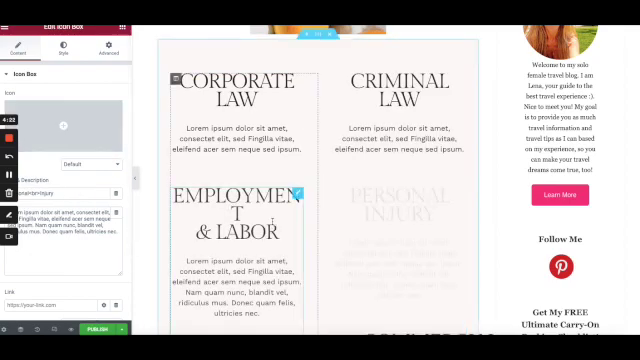
pyautogui.scroll(-3)
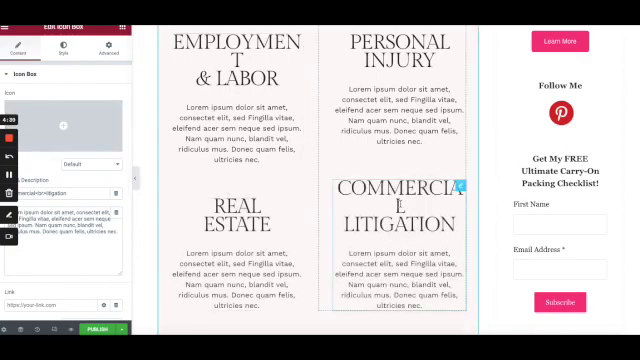
pyautogui.scroll(-3)
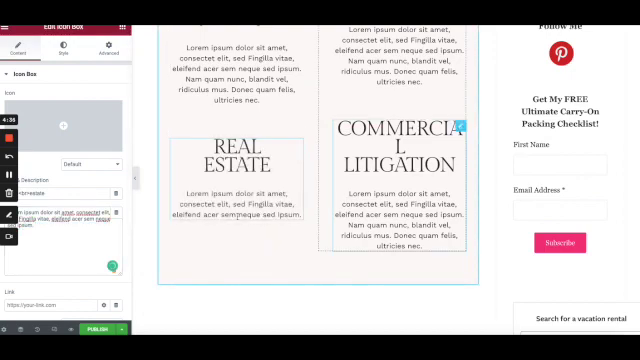
pyautogui.click(400, 190)
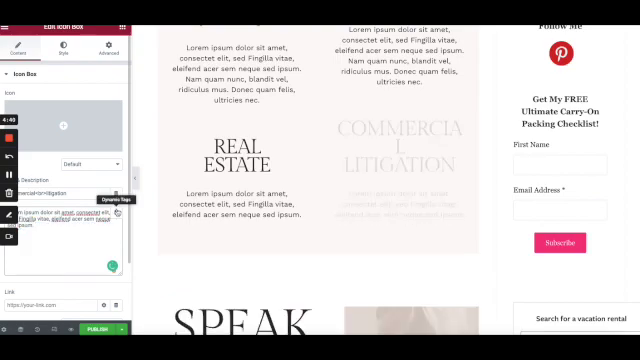
pyautogui.scroll(3)
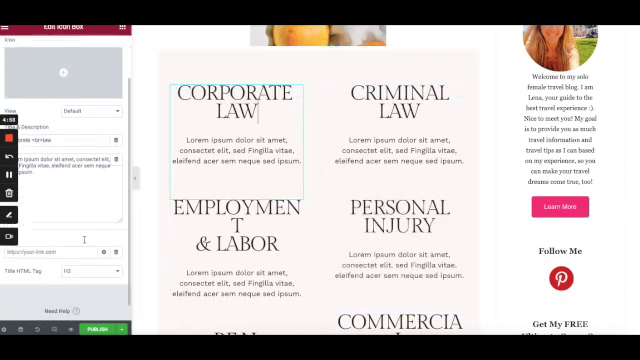
pyautogui.click(96, 266)
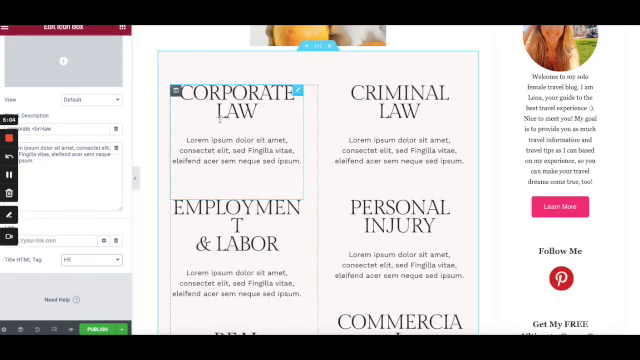
pyautogui.click(400, 90)
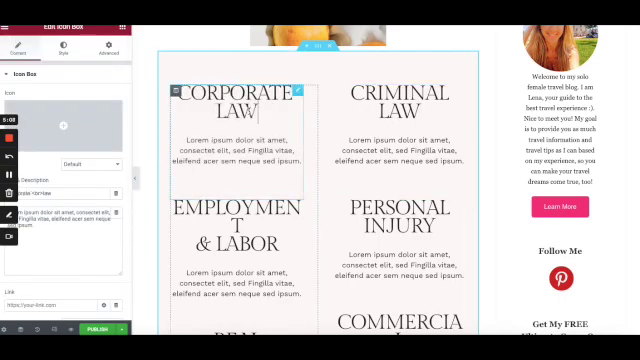
pyautogui.scroll(-3)
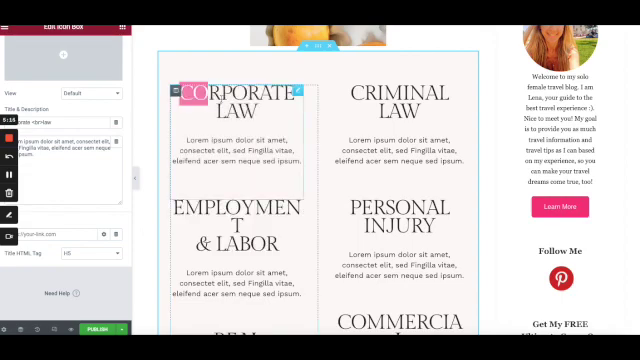
pyautogui.click(90, 266)
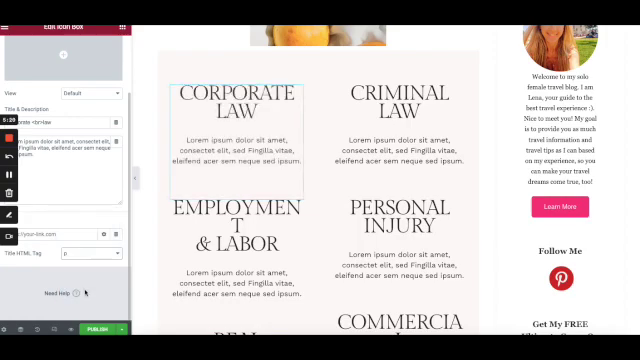
pyautogui.click(90, 252)
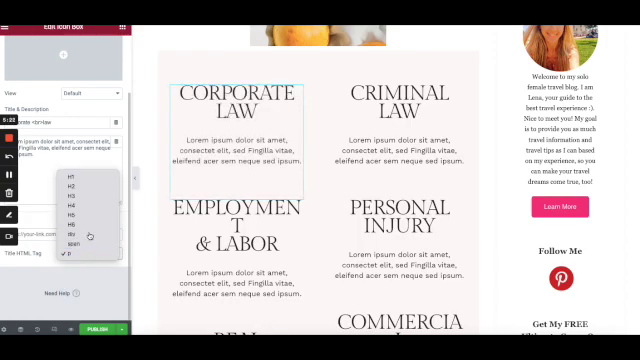
pyautogui.click(80, 252)
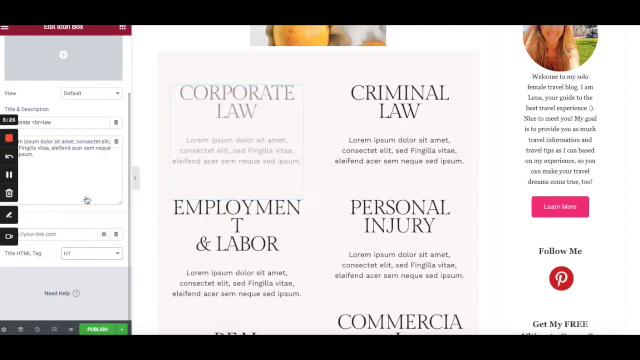
pyautogui.click(78, 252)
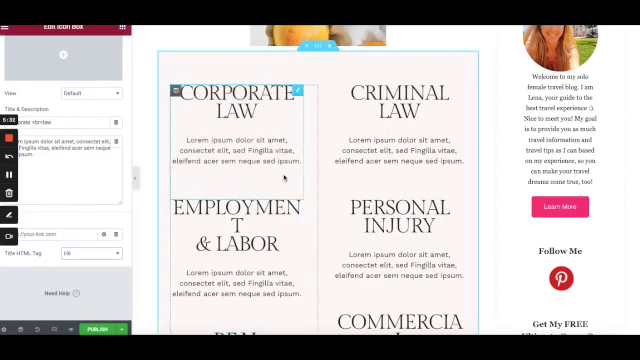
pyautogui.scroll(-3)
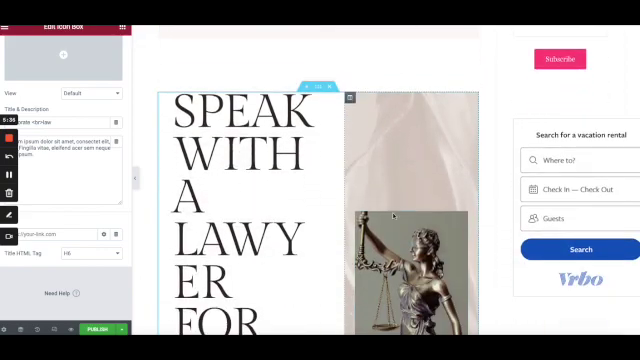
pyautogui.scroll(-3)
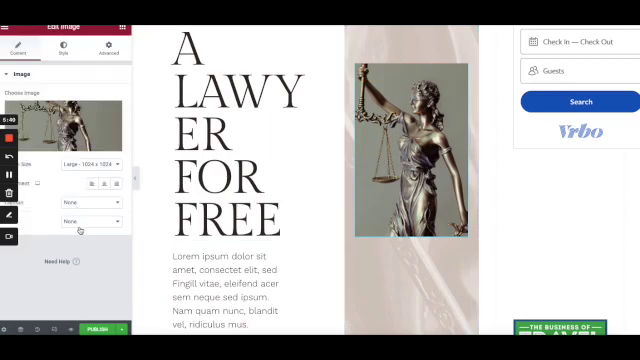
pyautogui.click(88, 218)
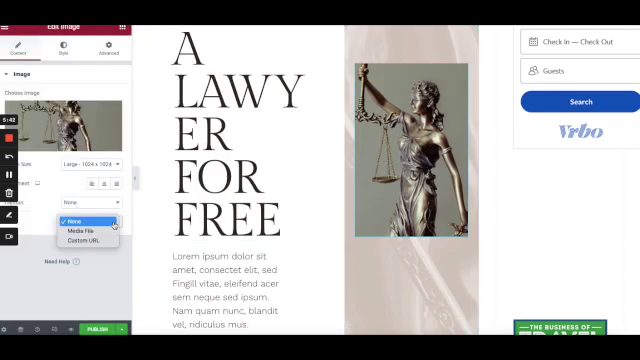
pyautogui.click(78, 214)
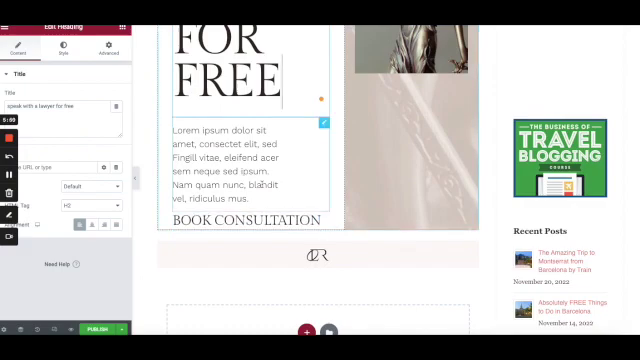
pyautogui.click(244, 160)
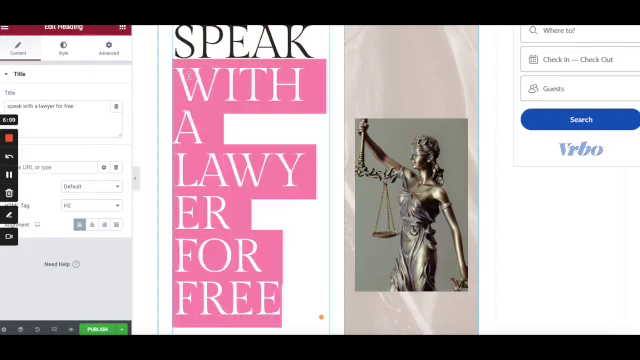
# - Recolour the headline text to a teal shade via its Style Text Color picker
pyautogui.click(64, 48)
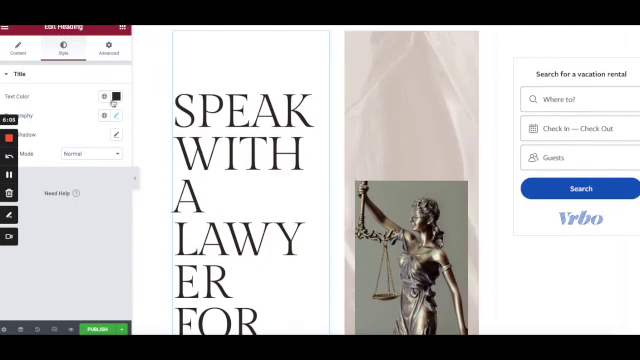
pyautogui.click(114, 96)
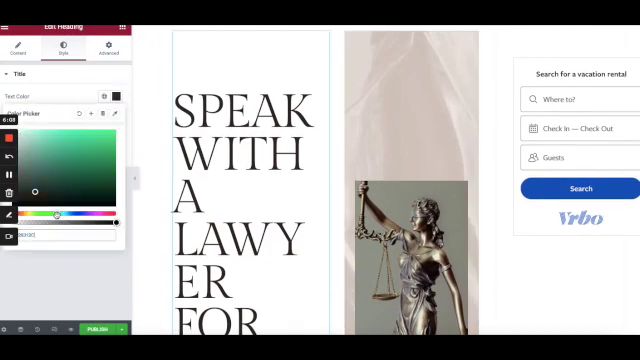
pyautogui.moveTo(36, 186); pyautogui.dragTo(78, 152)
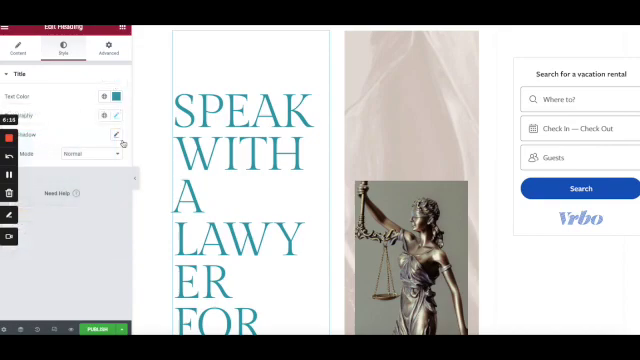
pyautogui.click(90, 152)
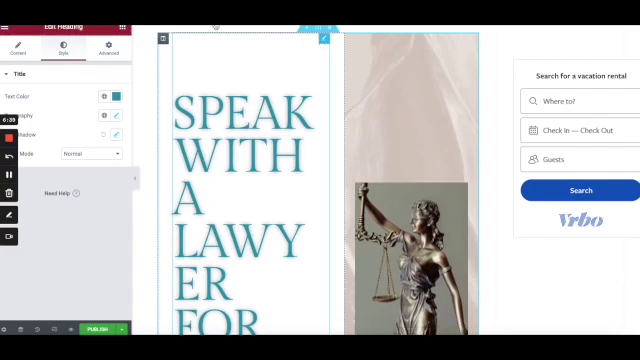
# - Centre the headline's alignment and adjust the lorem ipsum paragraph via its context menu
pyautogui.click(20, 52)
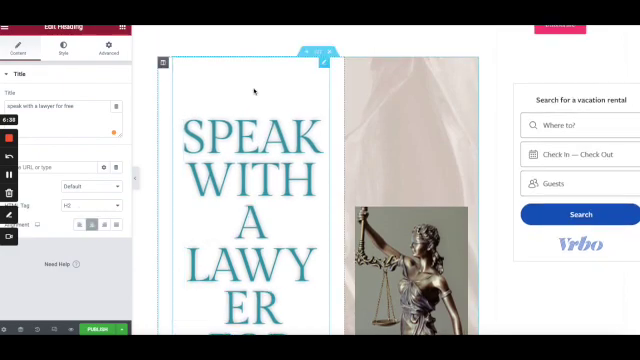
pyautogui.scroll(-3)
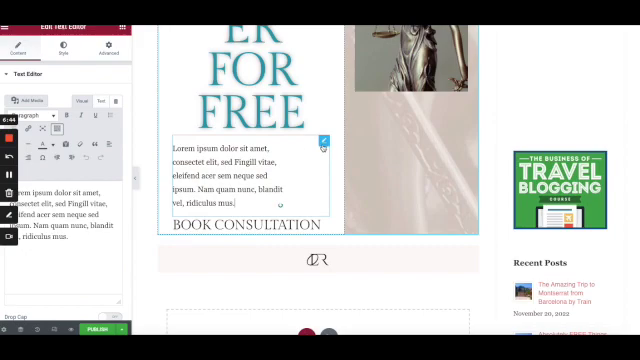
pyautogui.rightClick(244, 176)
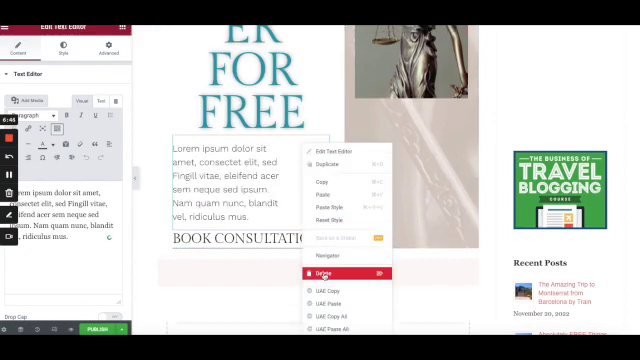
pyautogui.click(322, 272)
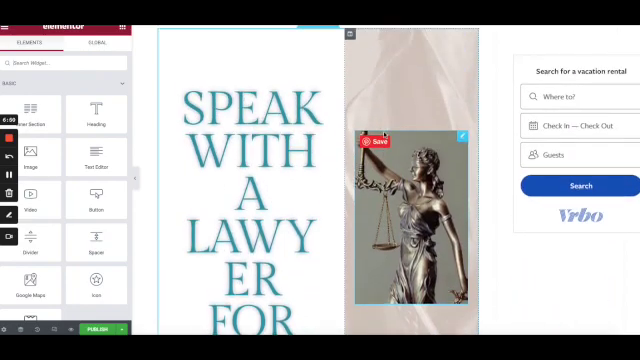
# - Clear the faded background from the statue image's column
pyautogui.click(260, 130)
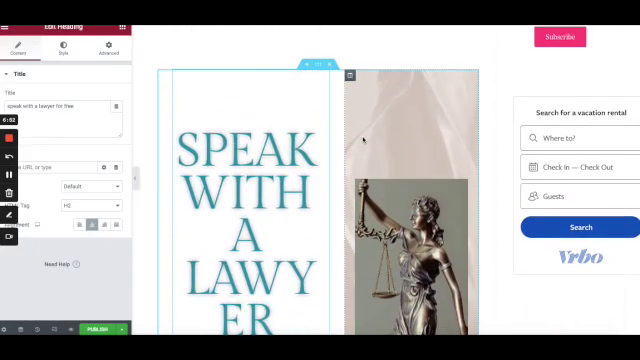
pyautogui.rightClick(388, 136)
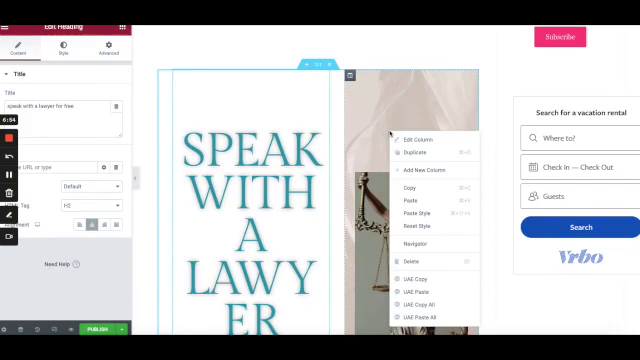
pyautogui.click(412, 138)
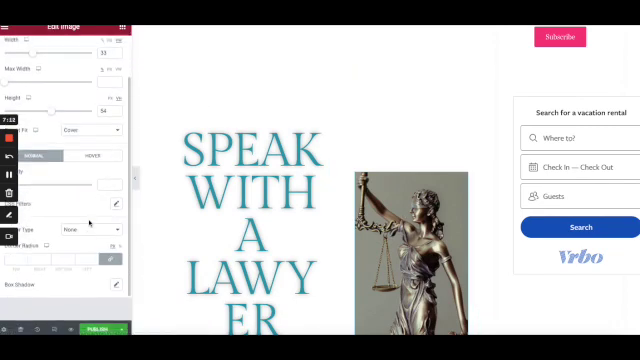
# - Review the statue image's style settings, then show the page's edit History panel
pyautogui.click(92, 196)
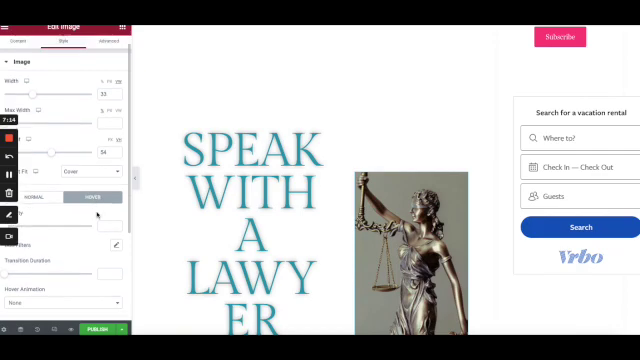
pyautogui.scroll(-3)
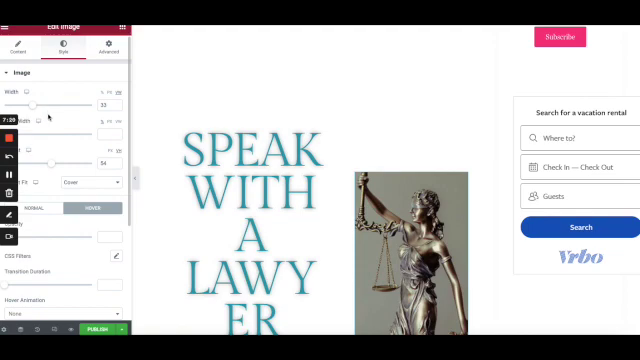
pyautogui.scroll(-3)
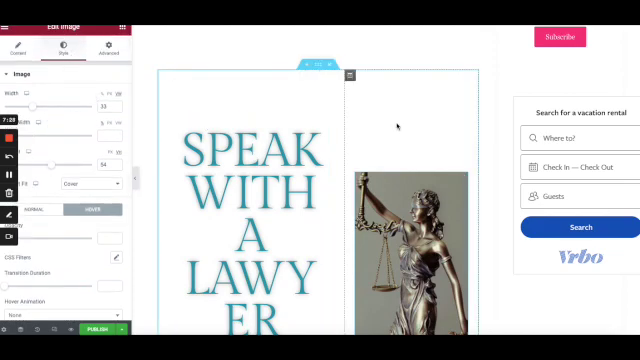
pyautogui.scroll(-3)
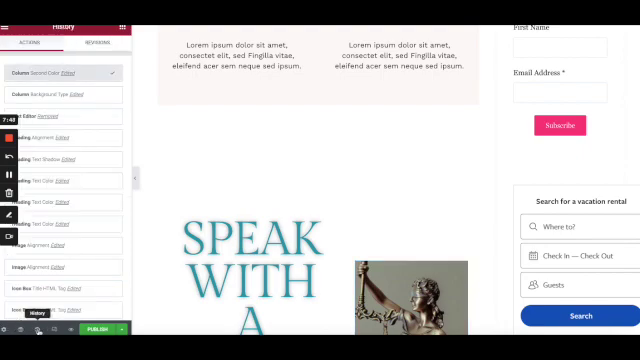
# - Leave the History list and select the consultation heading in the Navigator for editing
pyautogui.click(100, 44)
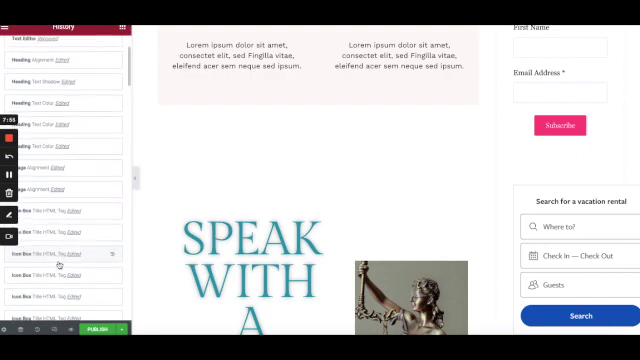
pyautogui.scroll(-3)
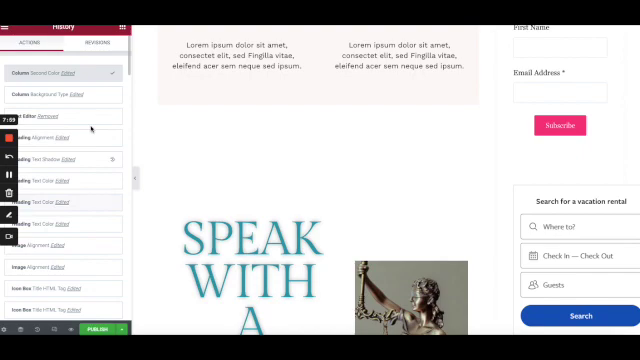
pyautogui.click(86, 42)
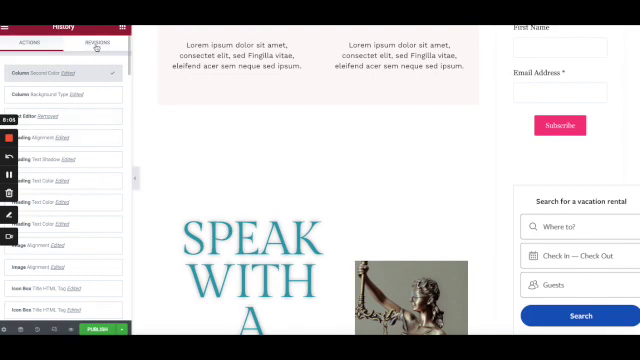
pyautogui.click(88, 44)
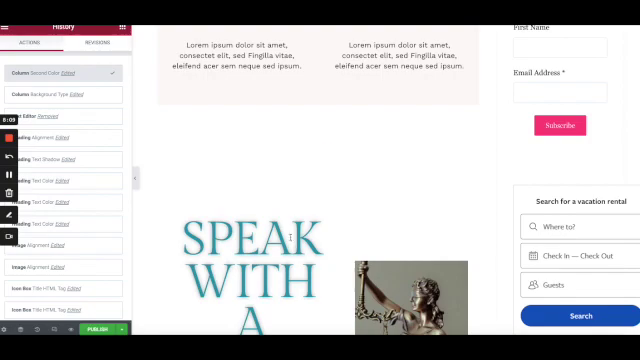
pyautogui.click(250, 240)
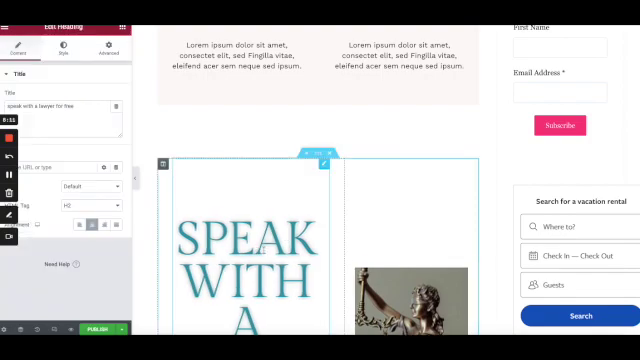
# - Give the pear photo a larger Image Size and preview the page as visitors see it
pyautogui.scroll(-3)
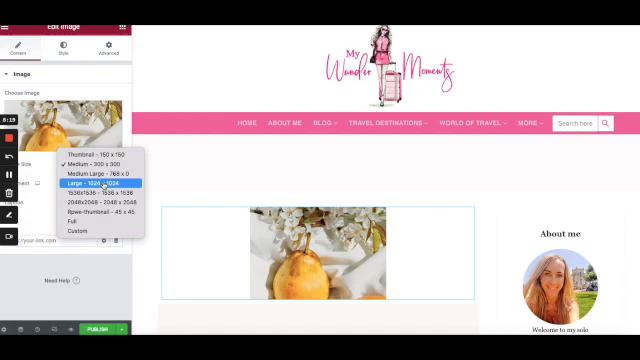
pyautogui.click(96, 184)
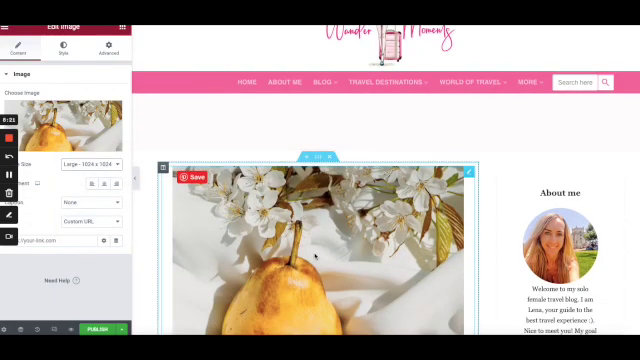
pyautogui.scroll(-3)
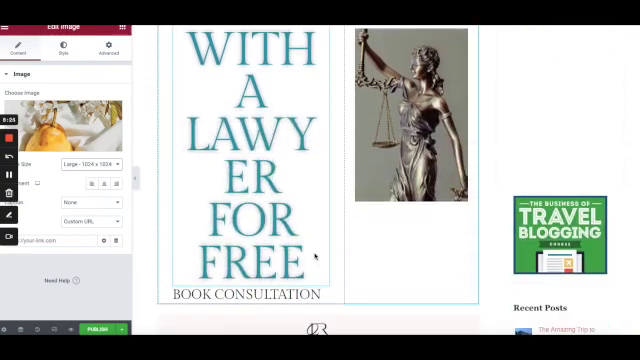
pyautogui.scroll(-3)
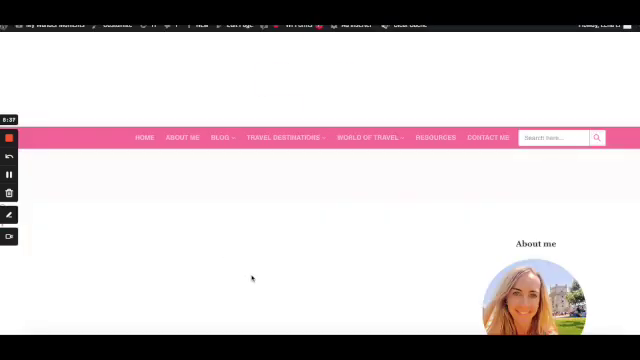
pyautogui.scroll(-3)
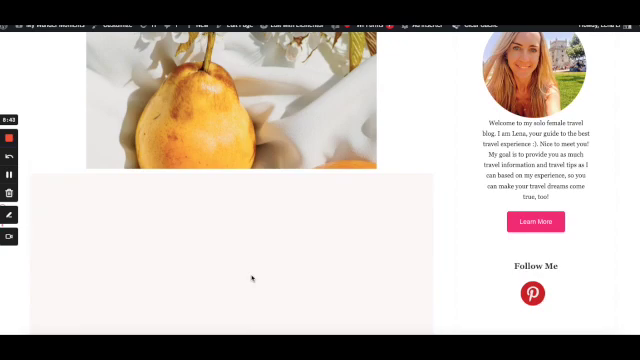
pyautogui.moveTo(454, 228)
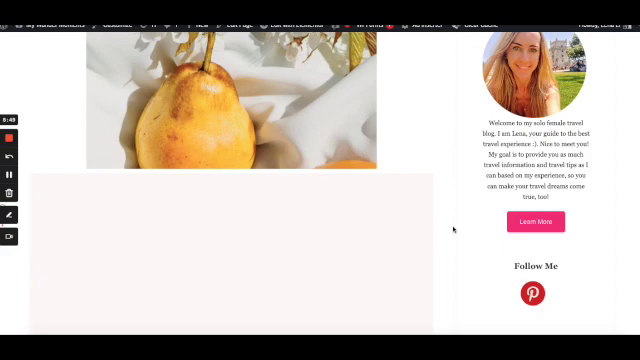
pyautogui.scroll(-3)
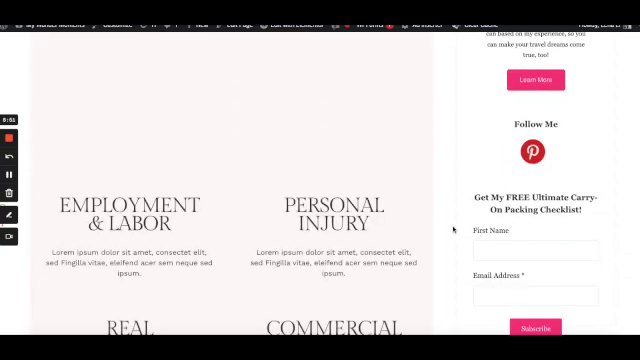
pyautogui.scroll(-3)
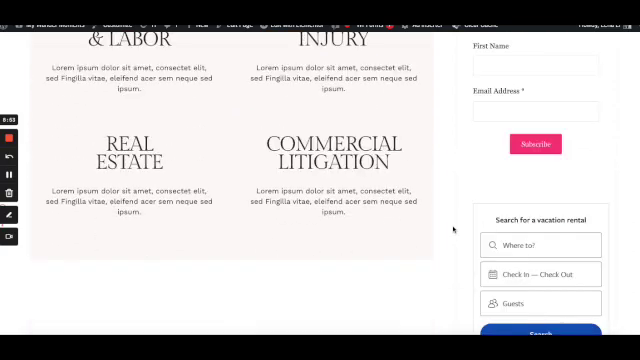
pyautogui.scroll(3)
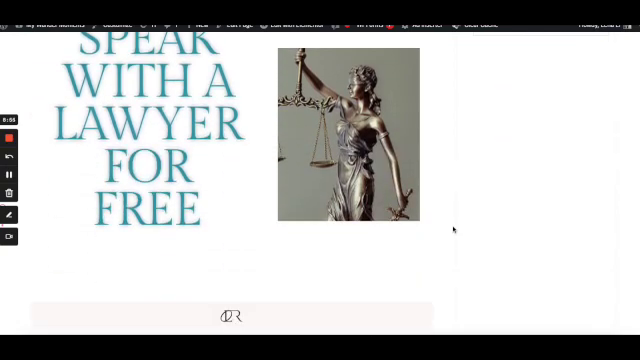
pyautogui.scroll(-3)
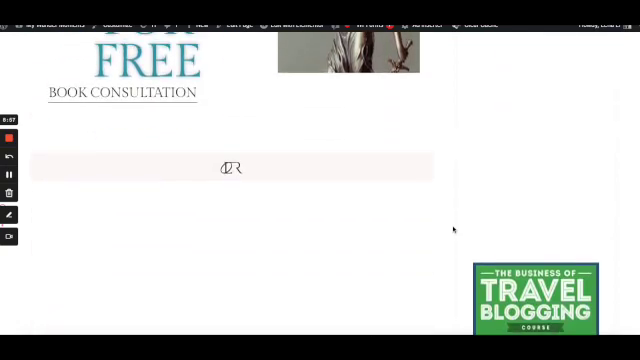
pyautogui.scroll(-3)
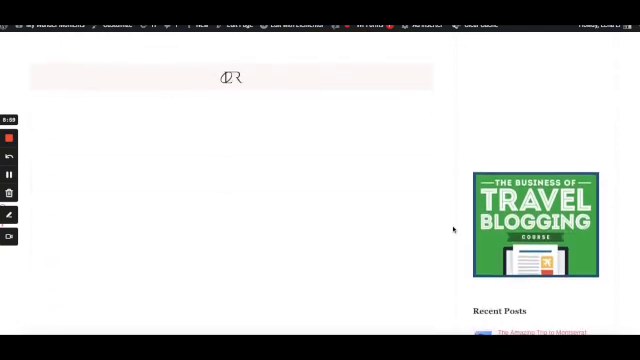
pyautogui.scroll(-3)
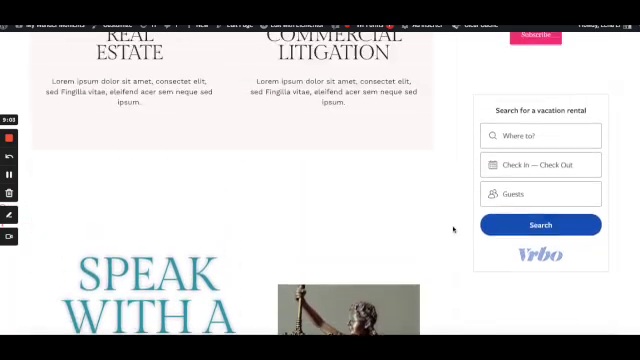
pyautogui.scroll(-3)
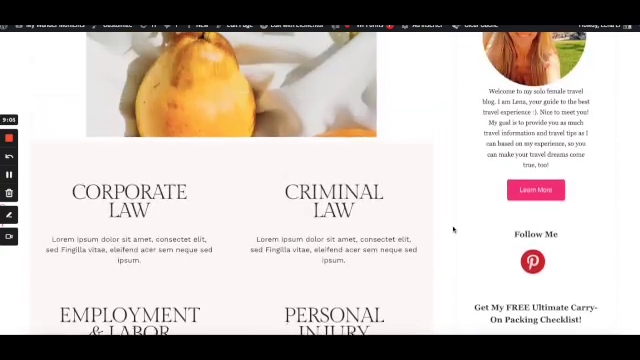
pyautogui.scroll(-3)
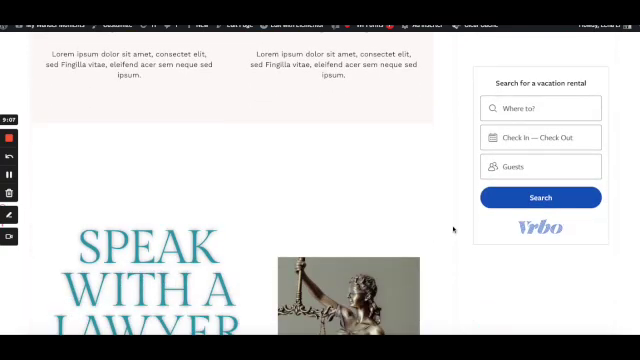
pyautogui.scroll(-3)
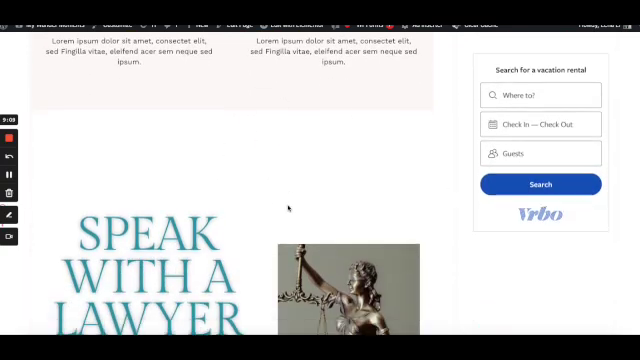
pyautogui.scroll(-3)
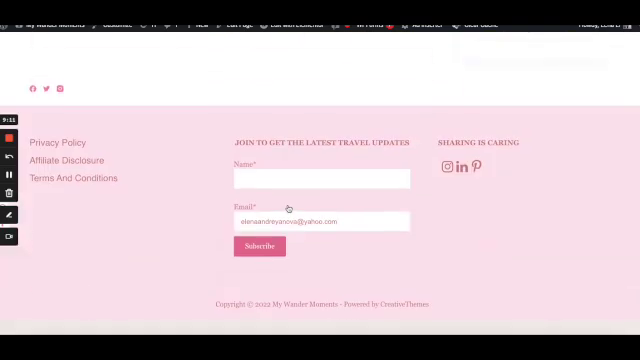
pyautogui.scroll(3)
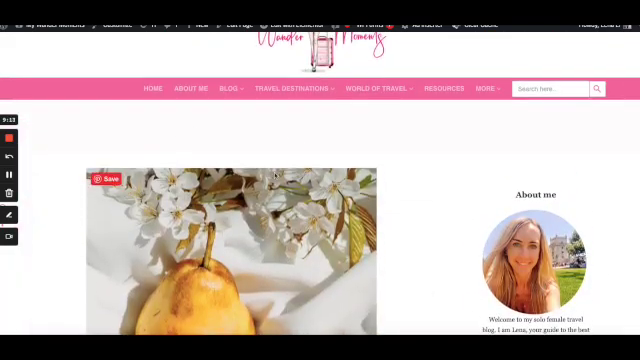
pyautogui.scroll(-3)
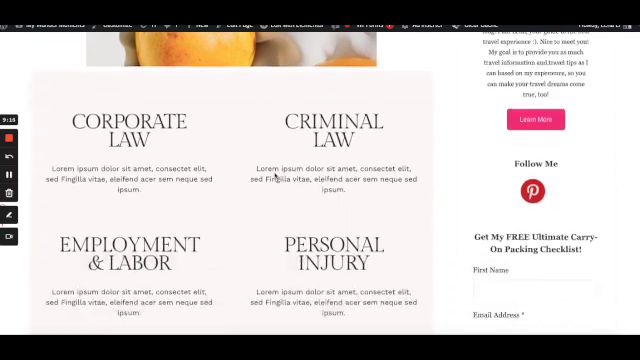
pyautogui.scroll(3)
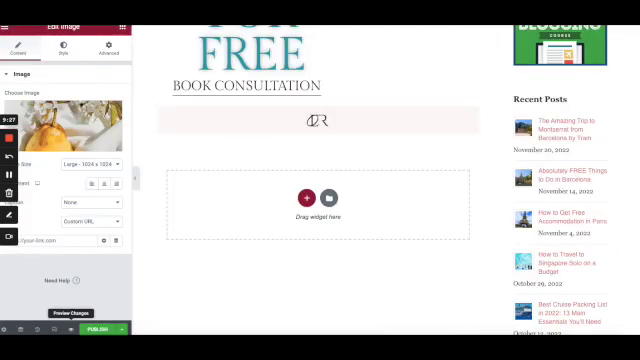
pyautogui.scroll(-3)
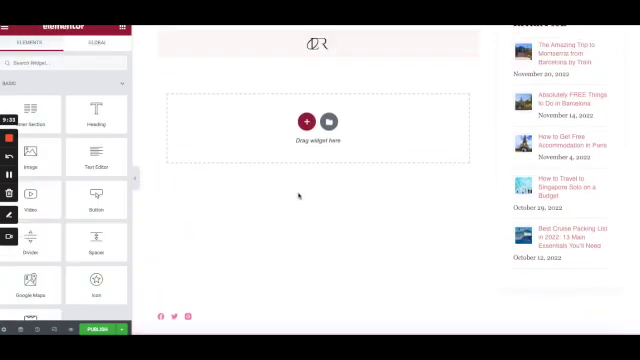
pyautogui.scroll(3)
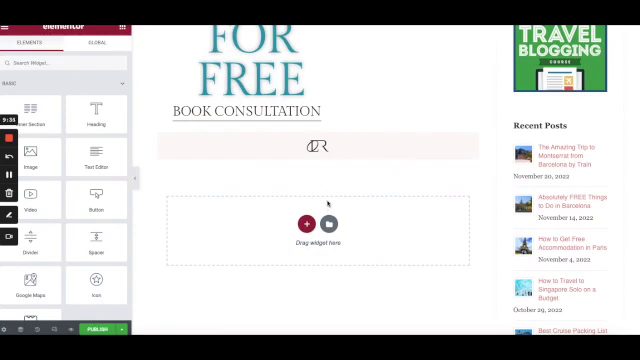
pyautogui.scroll(-3)
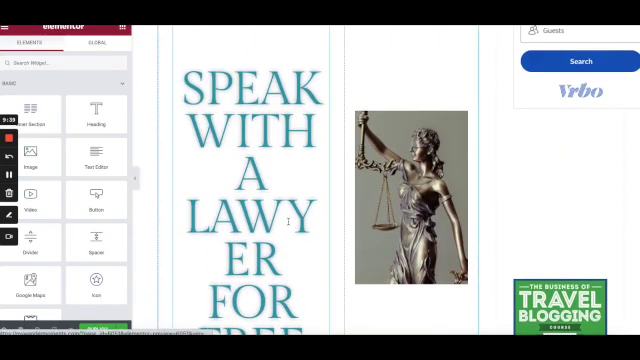
pyautogui.scroll(-3)
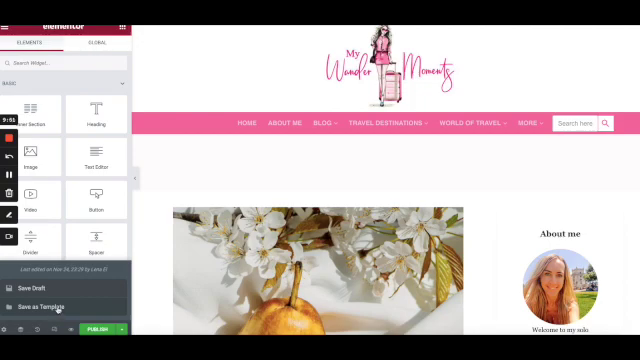
pyautogui.moveTo(120, 330)
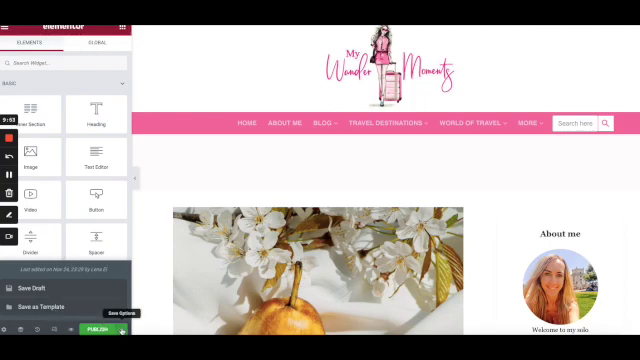
pyautogui.scroll(-3)
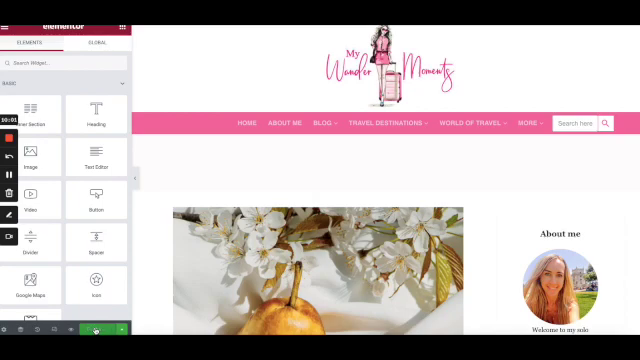
pyautogui.click(94, 332)
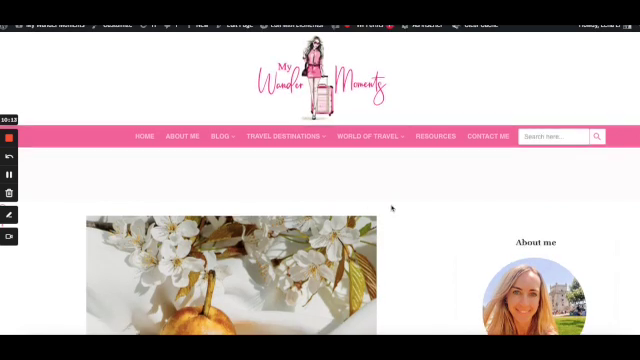
pyautogui.scroll(-3)
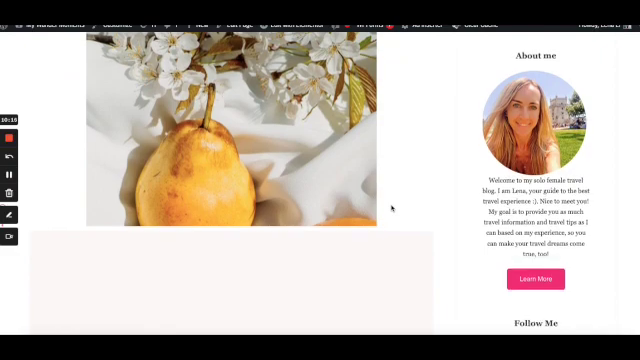
pyautogui.scroll(-3)
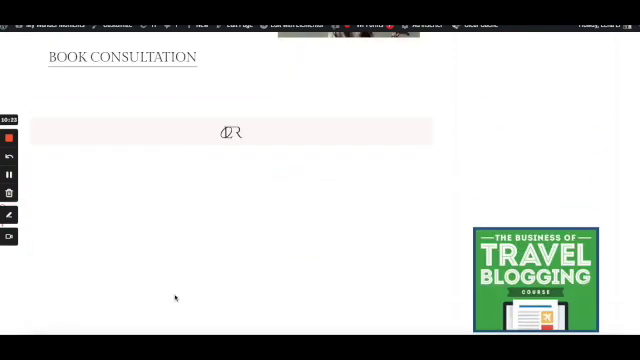
pyautogui.scroll(-3)
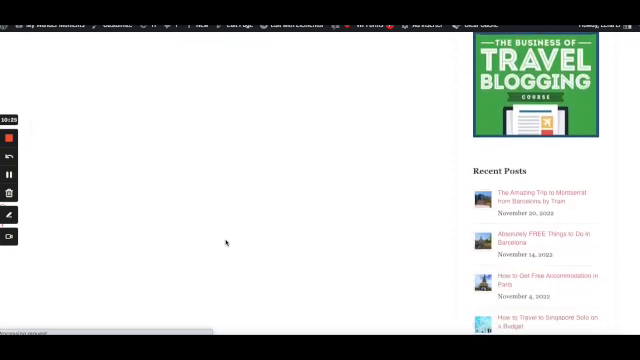
pyautogui.scroll(-3)
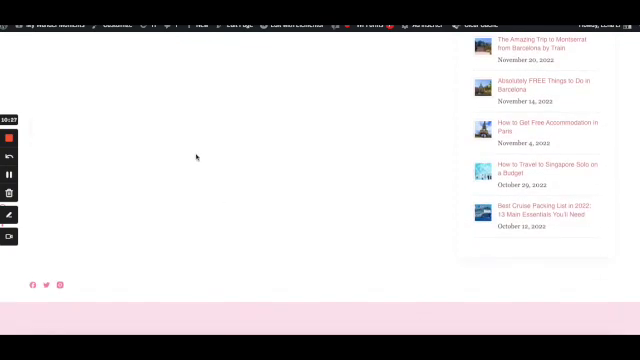
pyautogui.moveTo(132, 252)
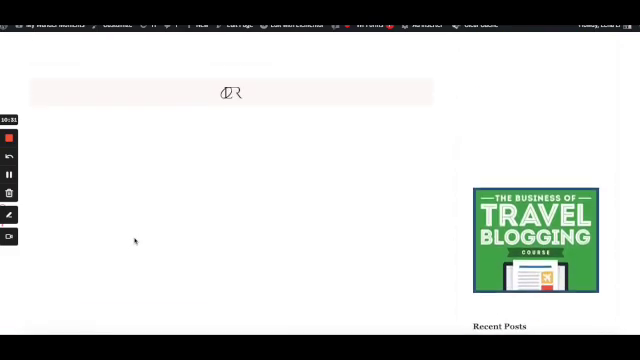
pyautogui.scroll(-3)
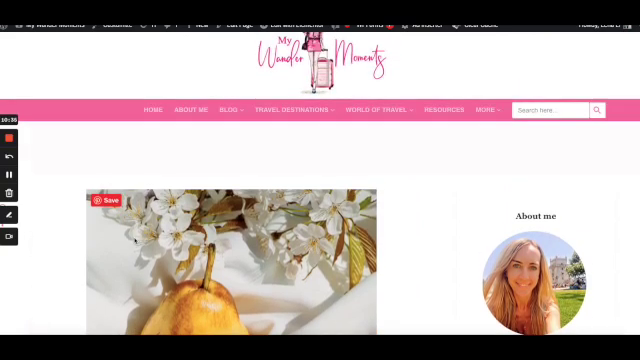
pyautogui.scroll(-3)
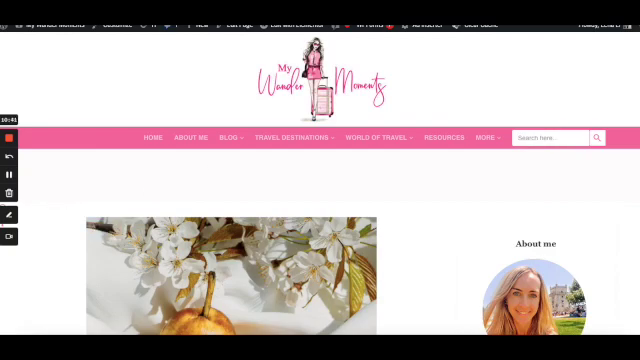
pyautogui.moveTo(170, 180)
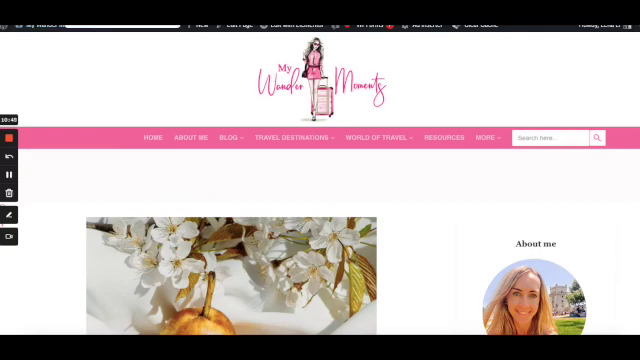
pyautogui.moveTo(200, 232)
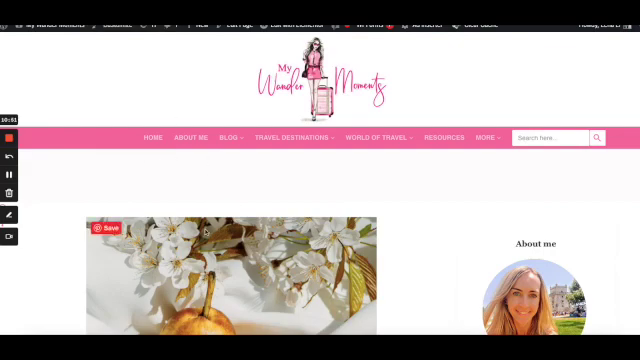
pyautogui.scroll(-3)
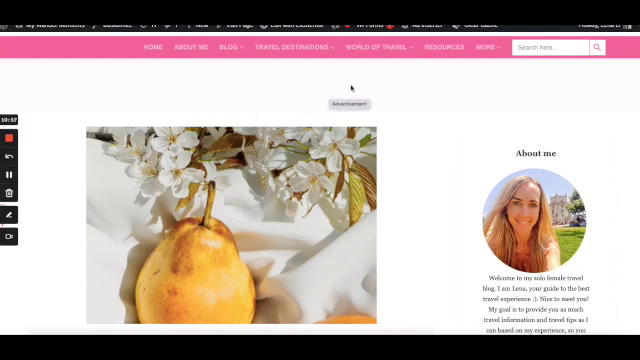
# - Reveal the More and World of Travel dropdowns, then return to the Elementor editor tab
pyautogui.click(488, 48)
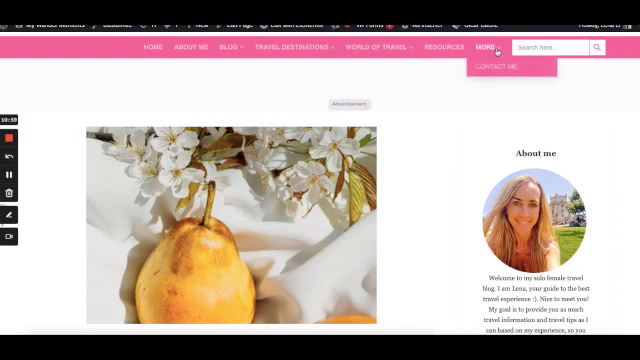
pyautogui.click(372, 48)
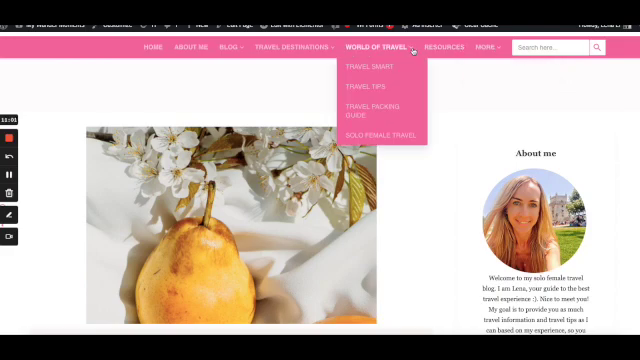
pyautogui.click(286, 48)
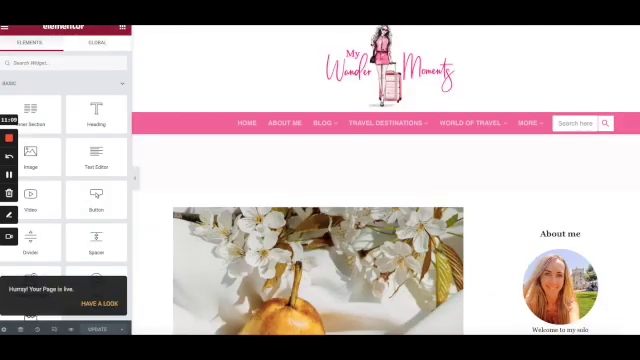
pyautogui.scroll(-3)
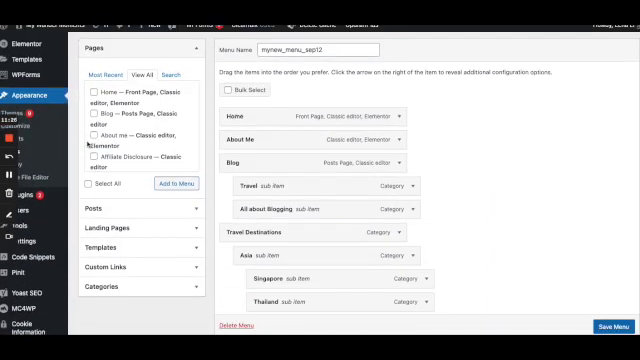
pyautogui.scroll(-3)
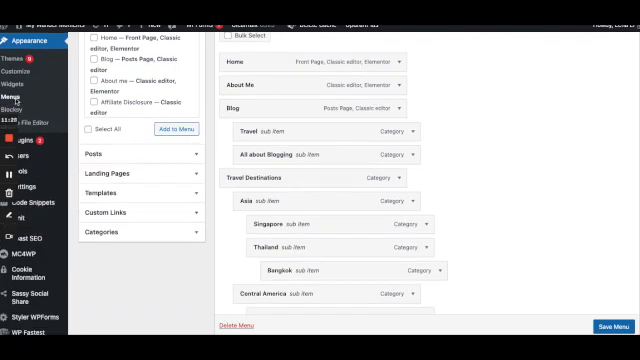
pyautogui.scroll(3)
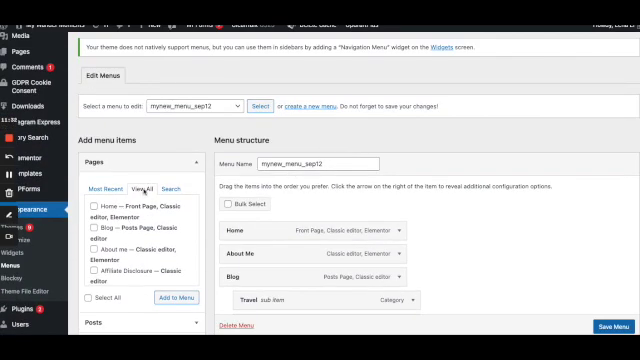
pyautogui.scroll(-3)
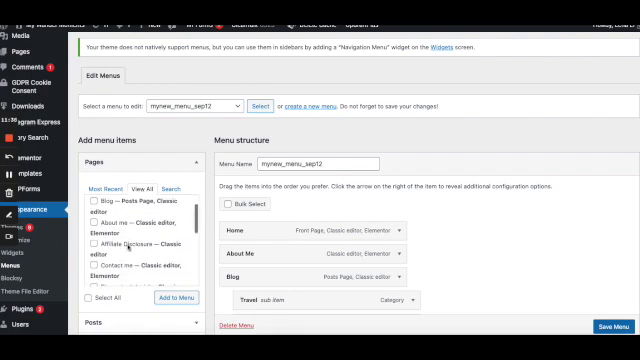
pyautogui.scroll(-3)
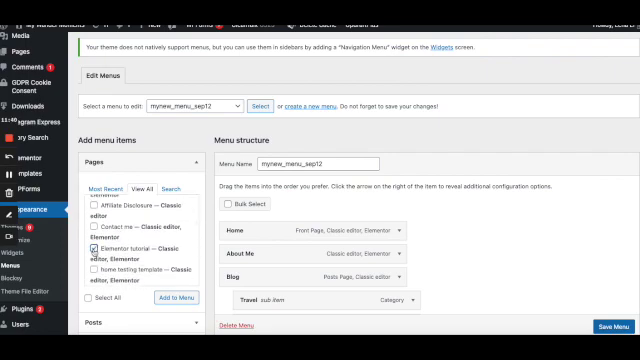
pyautogui.scroll(-3)
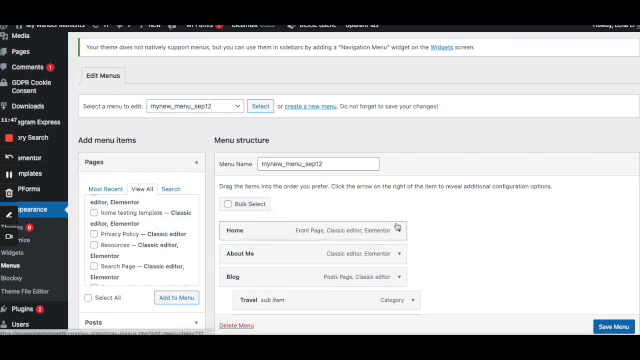
pyautogui.scroll(-3)
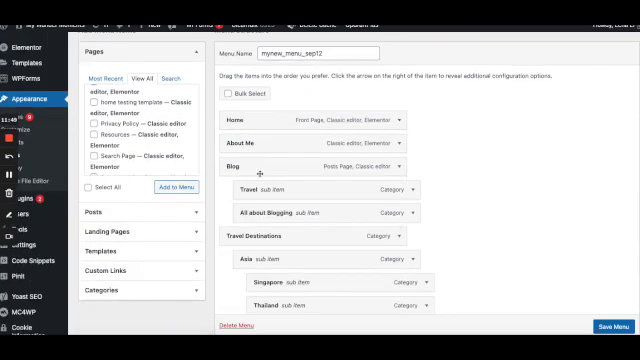
pyautogui.scroll(-3)
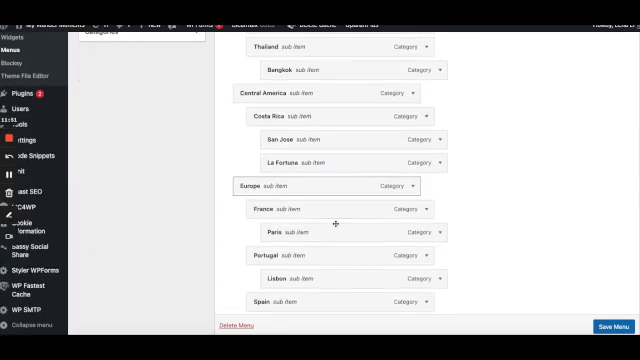
pyautogui.scroll(3)
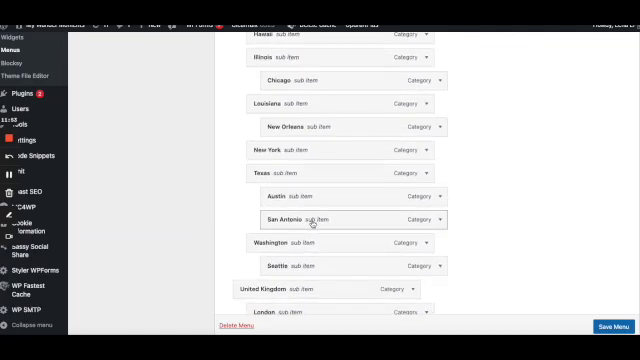
pyautogui.scroll(-3)
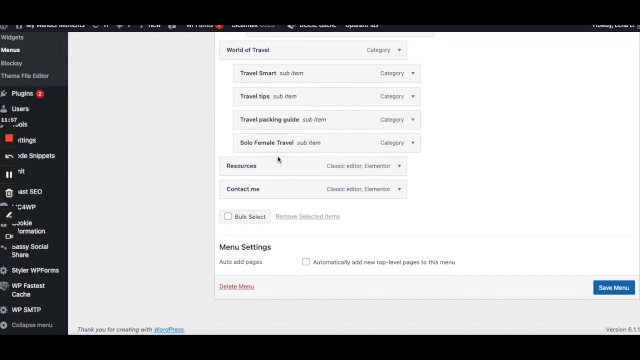
pyautogui.moveTo(338, 232)
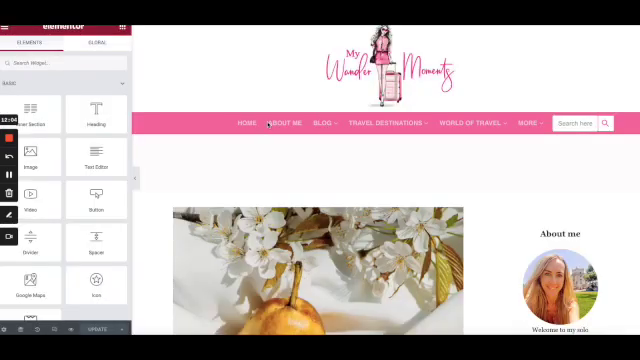
pyautogui.click(388, 124)
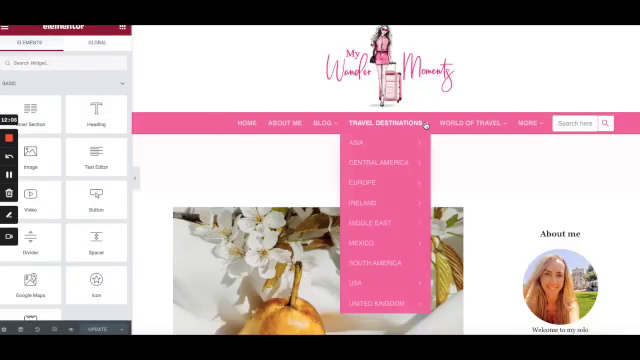